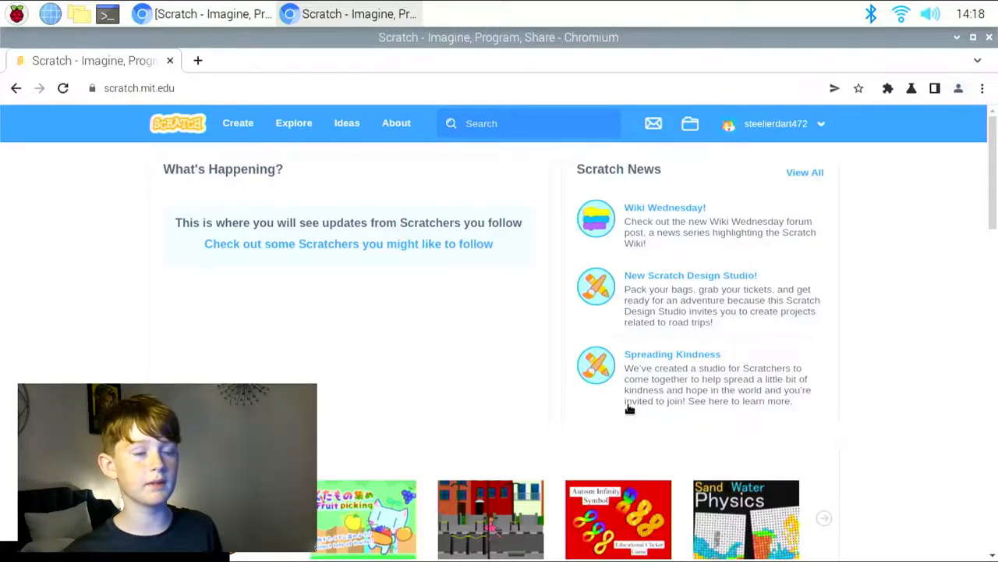
# - Scroll the home feed down to the featured #muMYHOME #designing! project
pyautogui.scroll(-3)
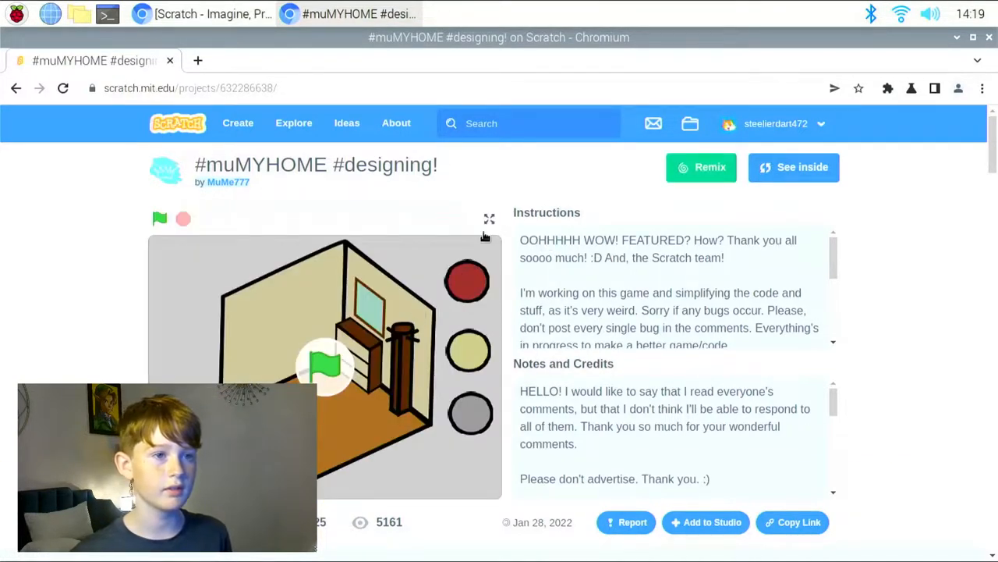
# - Play #muMYHOME full screen, start the game, and advance past the first instruction
pyautogui.click(489, 218)
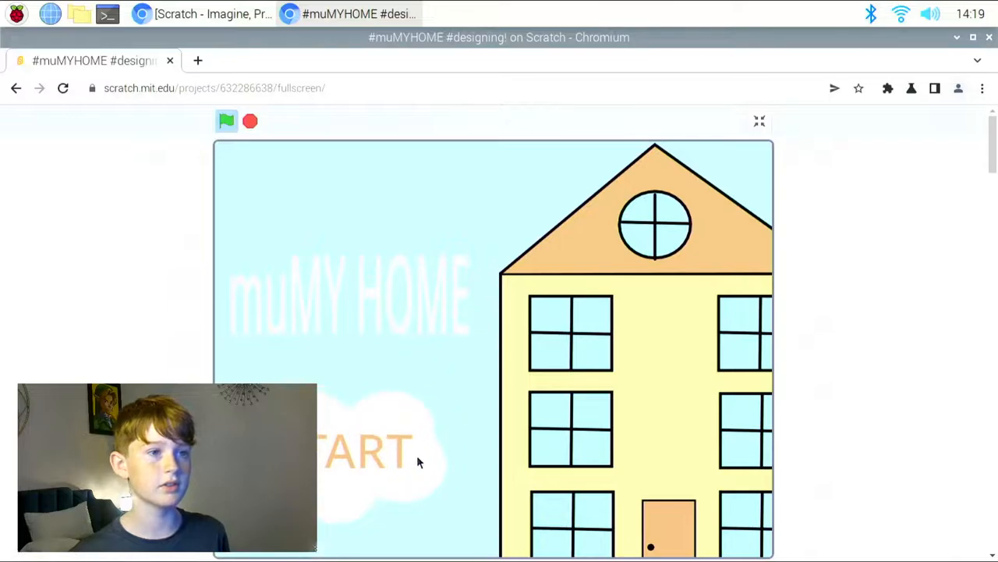
pyautogui.click(362, 451)
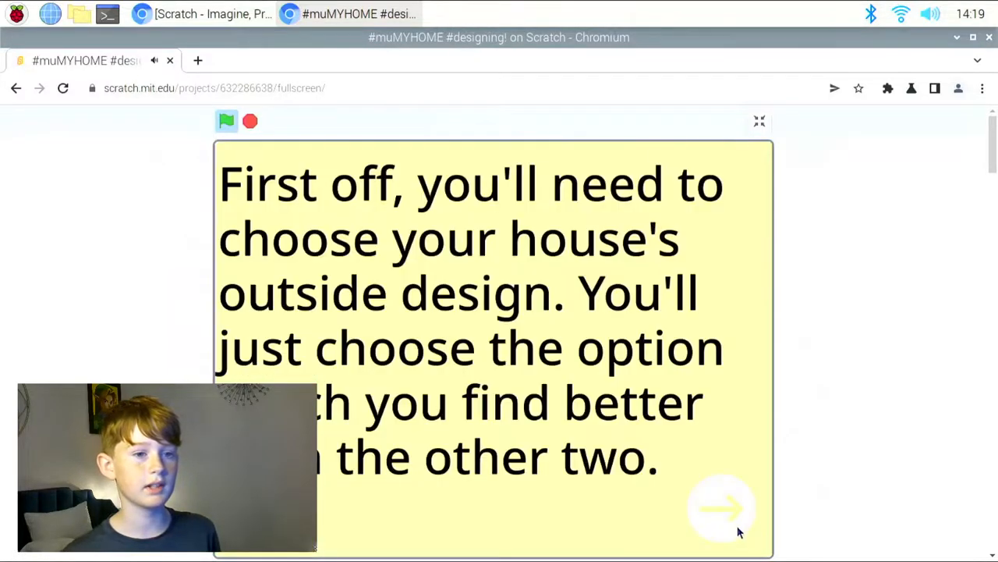
pyautogui.click(721, 508)
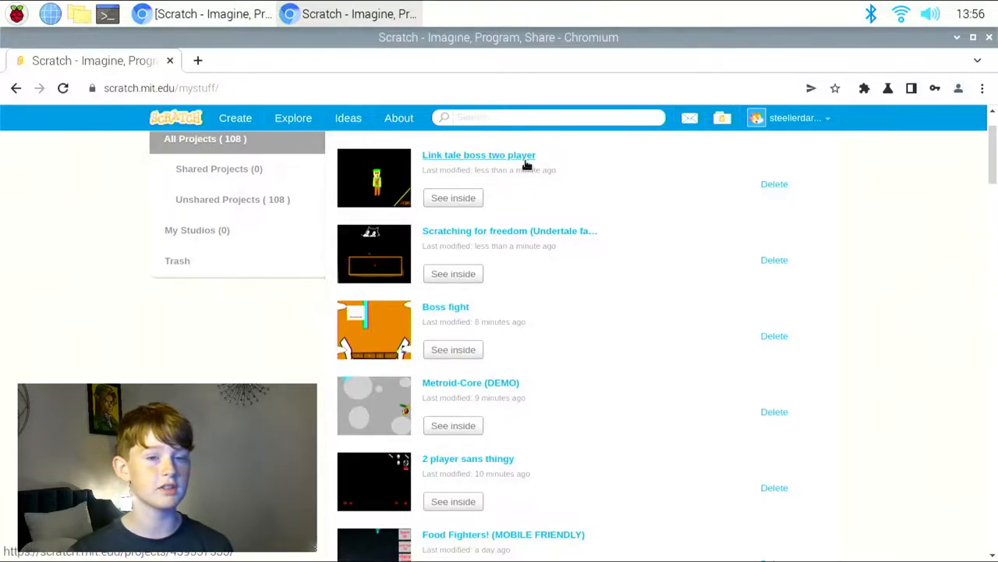
# - Open 'Link tale boss two player' from My Stuff and play it full screen
pyautogui.click(478, 154)
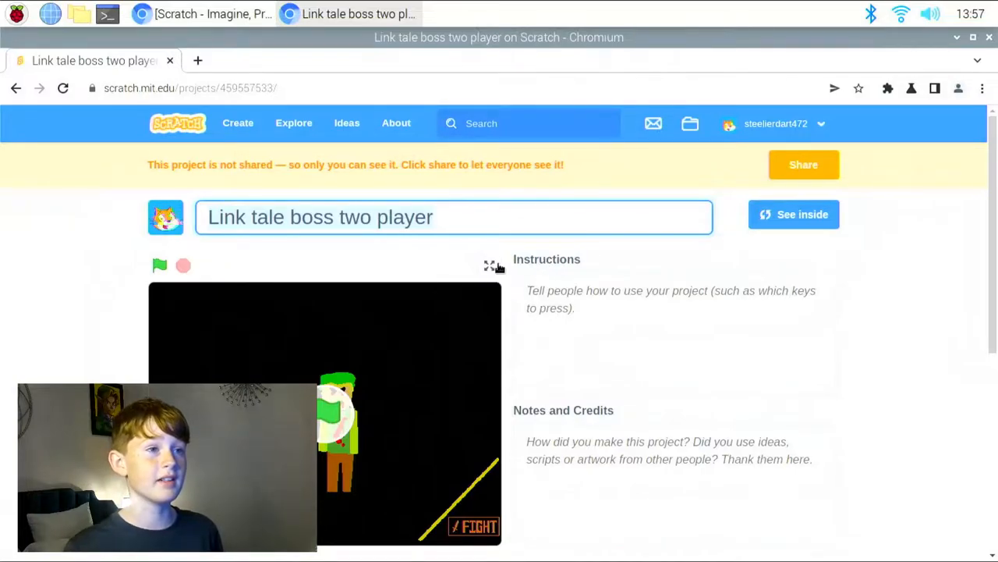
pyautogui.click(491, 265)
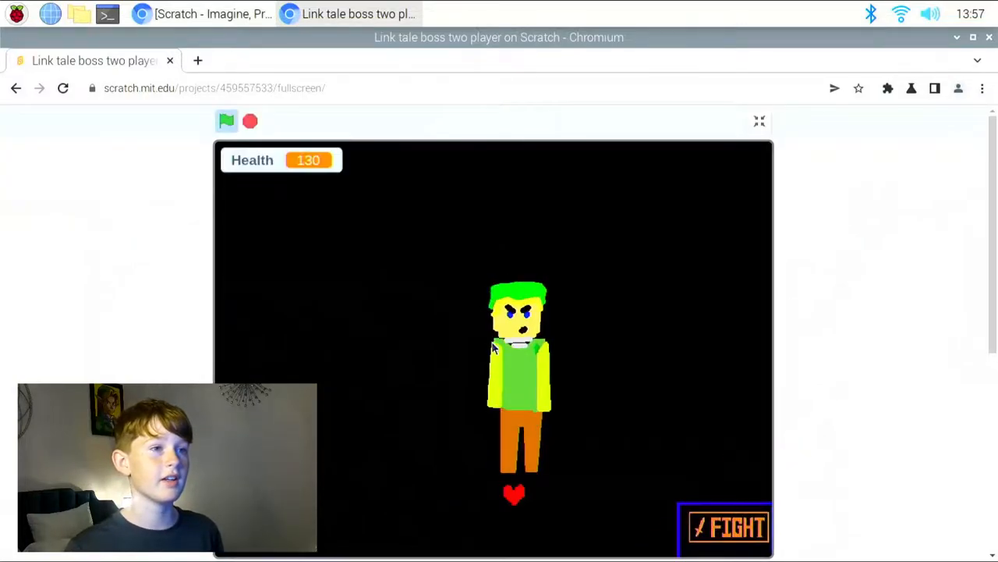